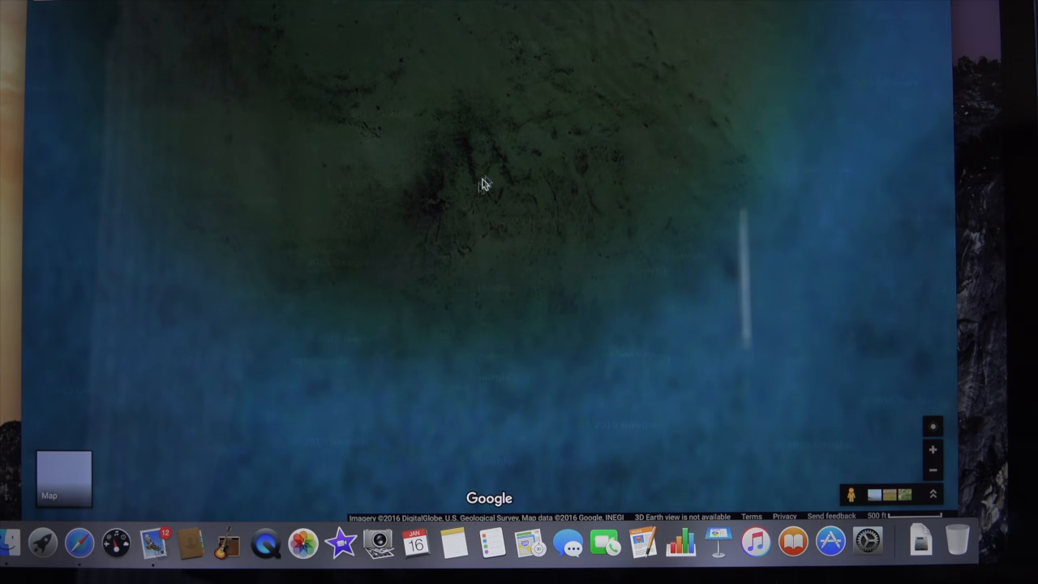
Step: Zoom the satellite view in on the dark circular seafloor formation beside the causeway west of Pine Island
{"action": "left_click", "coordinate": [64, 477]}
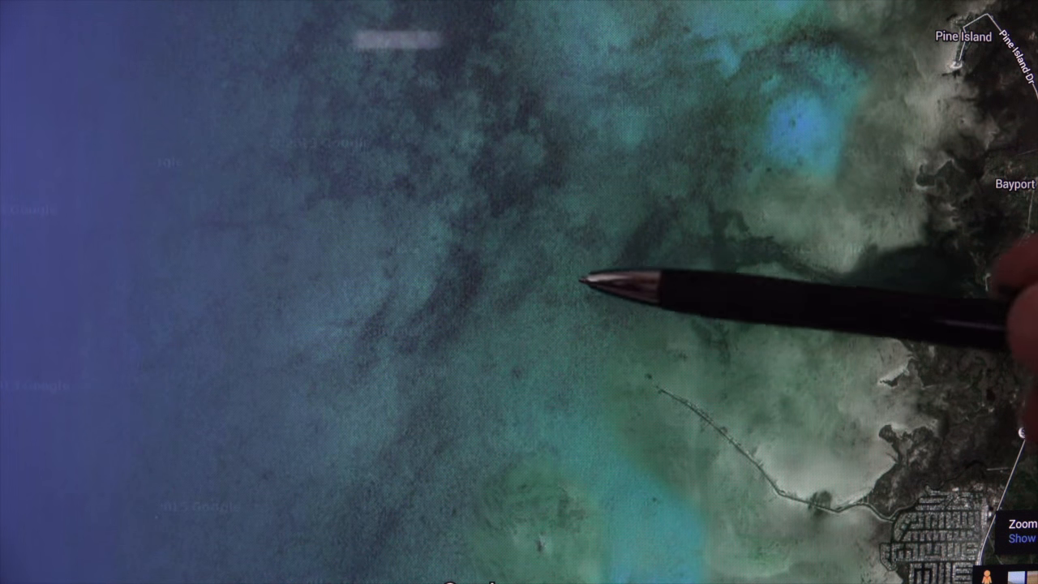
{"action": "scroll", "scroll_direction": "up", "scroll_amount": 3}
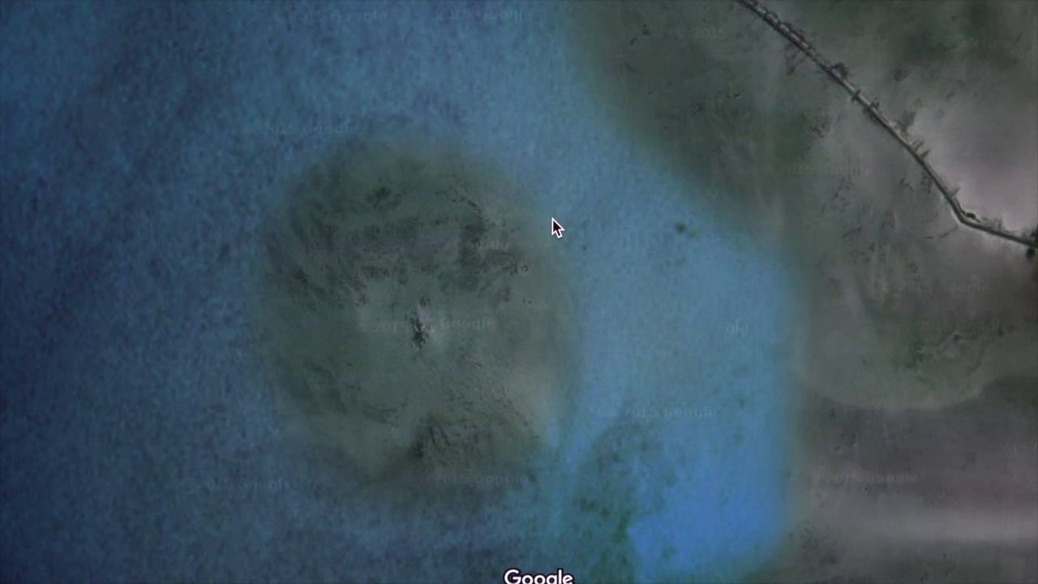